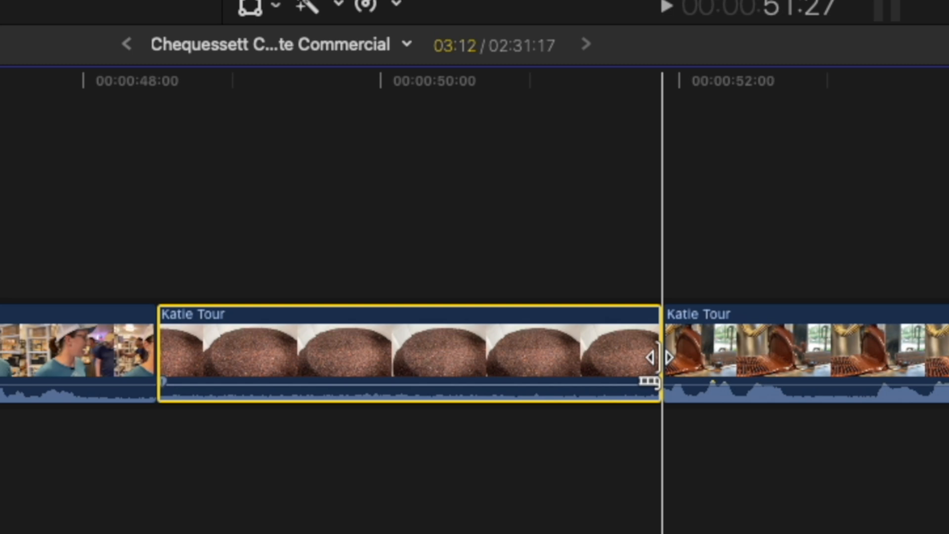
Trim the Katie Tour clip's end one second shorter by dragging its right edge left.
drag(650, 357, 650, 357)
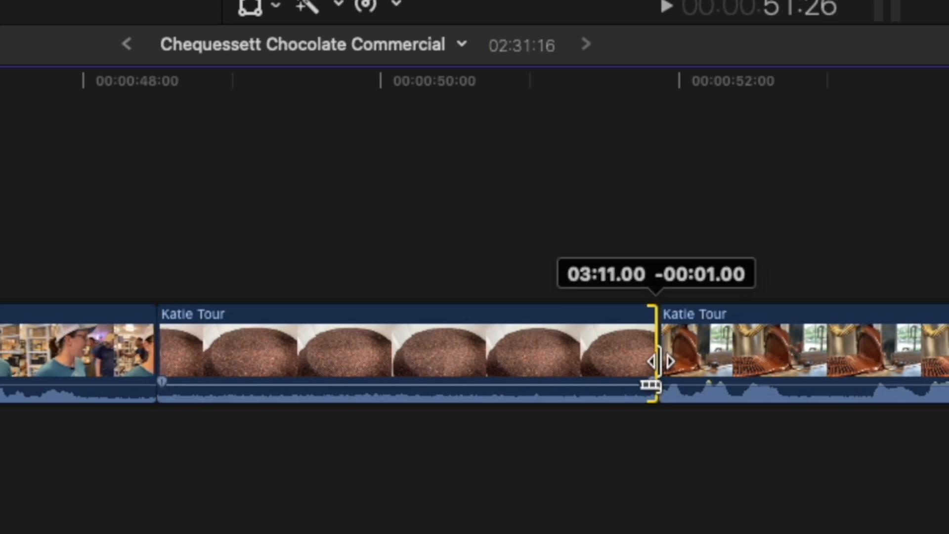